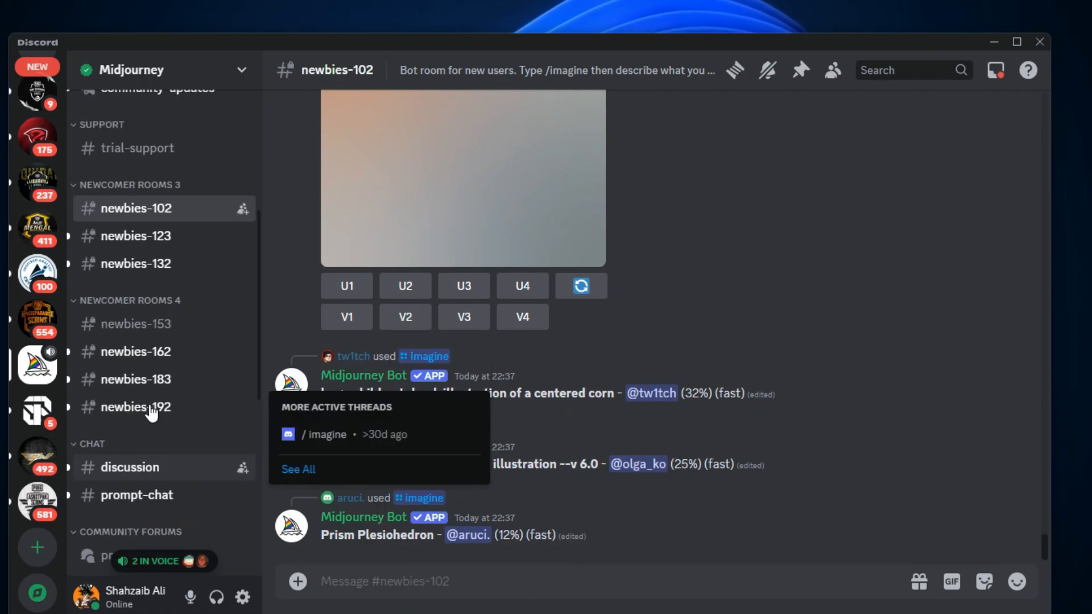
# - Begin a slash command in the newbies-102 message box by entering '/'
pyautogui.write('/subscribe')
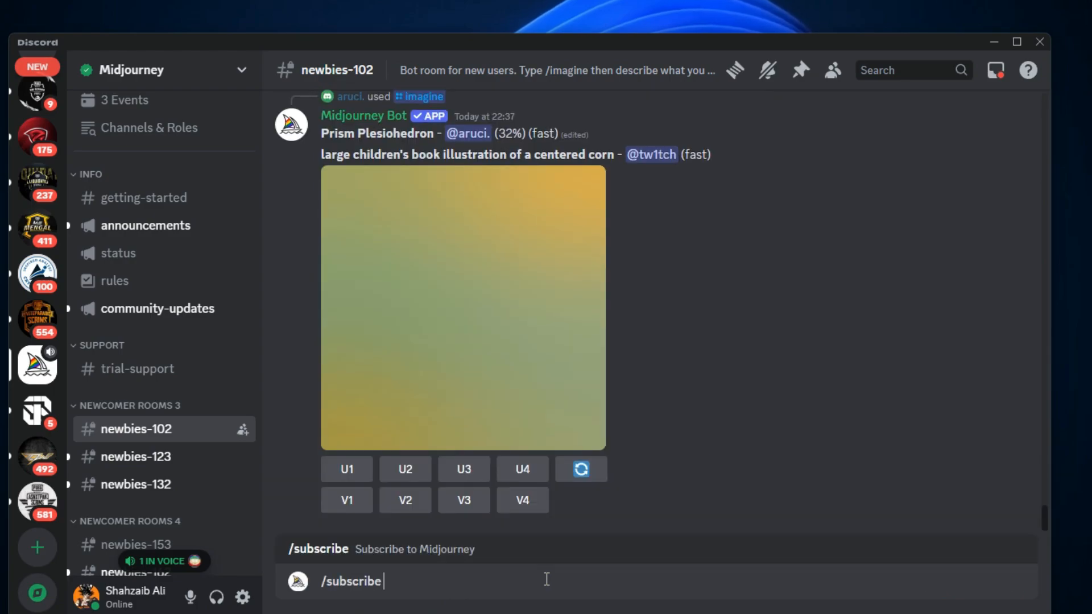
# - Send the /subscribe command, bringing up the Leaving Discord warning for the checkout link
pyautogui.press('Enter')
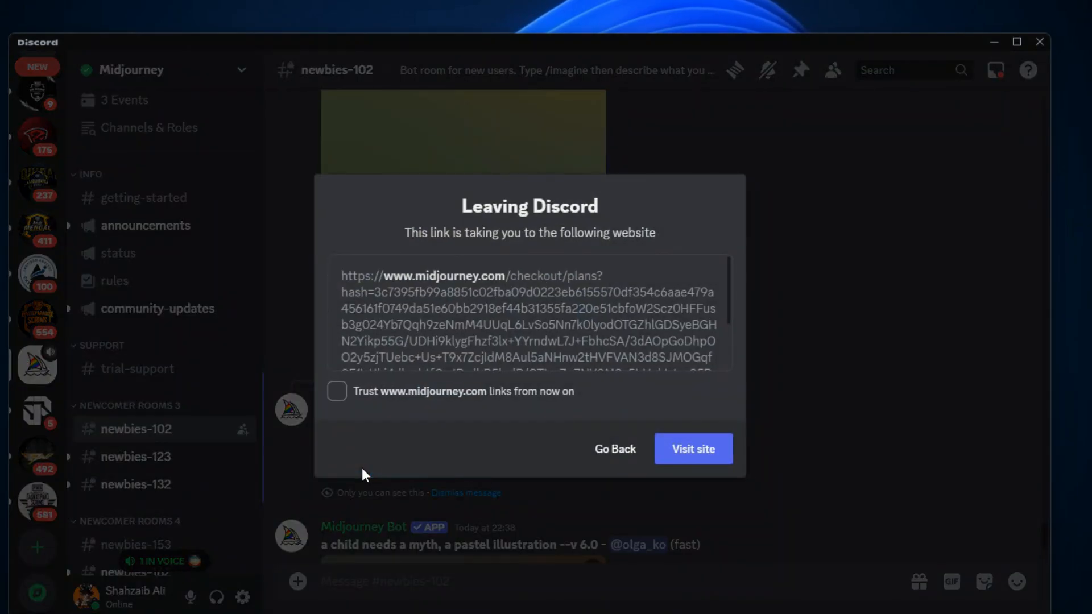
# - Trust midjourney.com links from now on and visit the Midjourney plans page
pyautogui.click(337, 391)
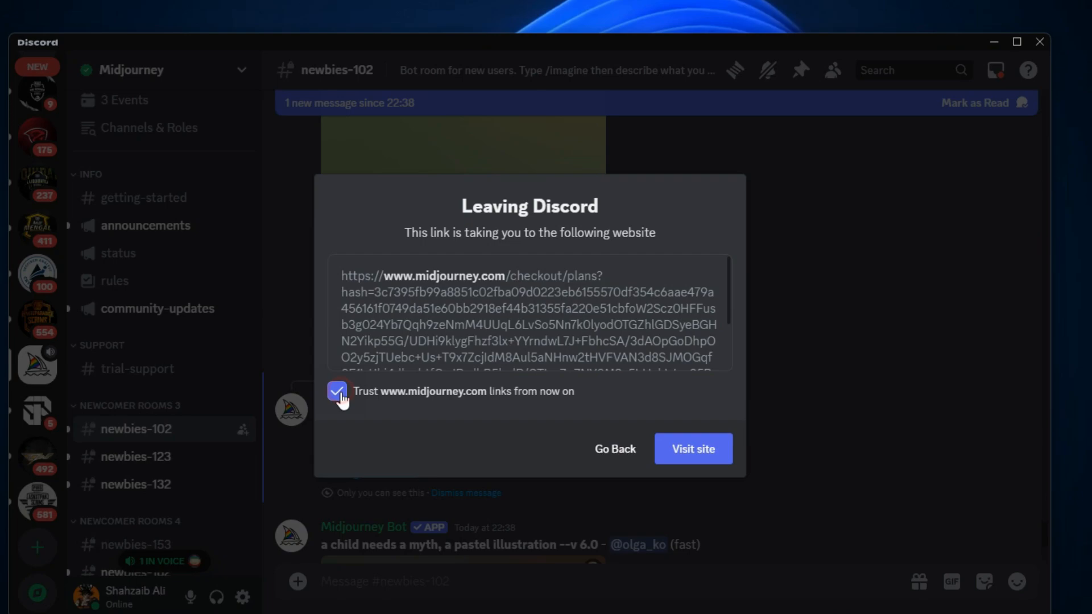
pyautogui.click(693, 449)
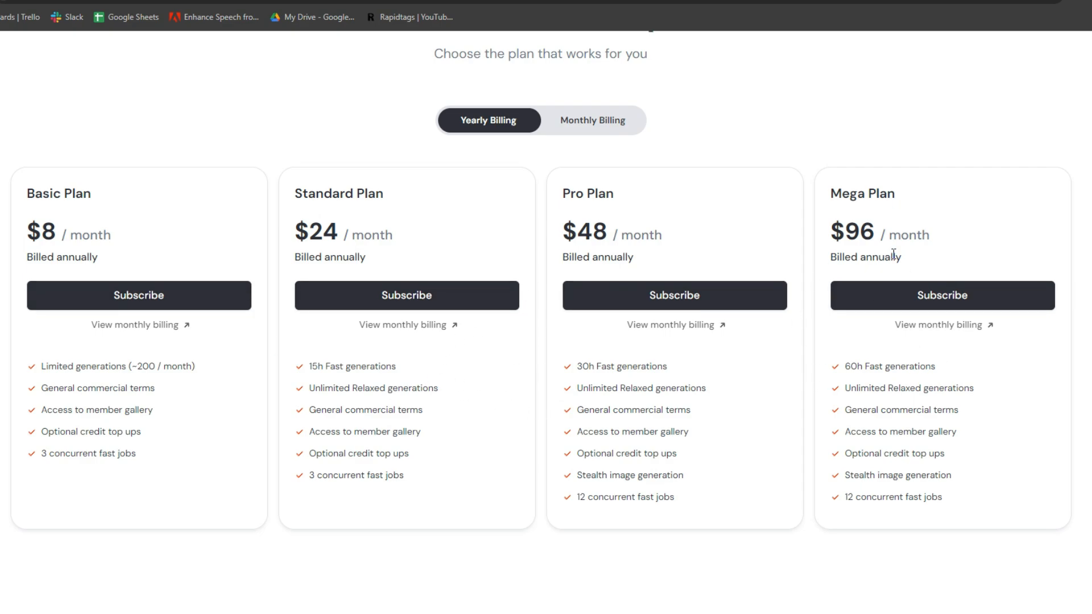
pyautogui.moveTo(270, 411)
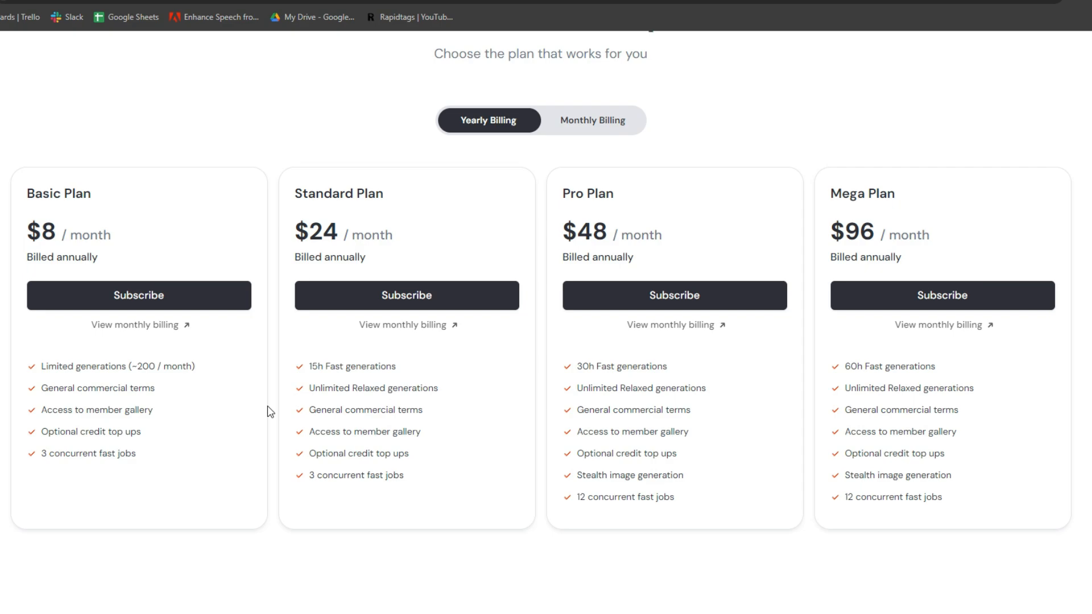